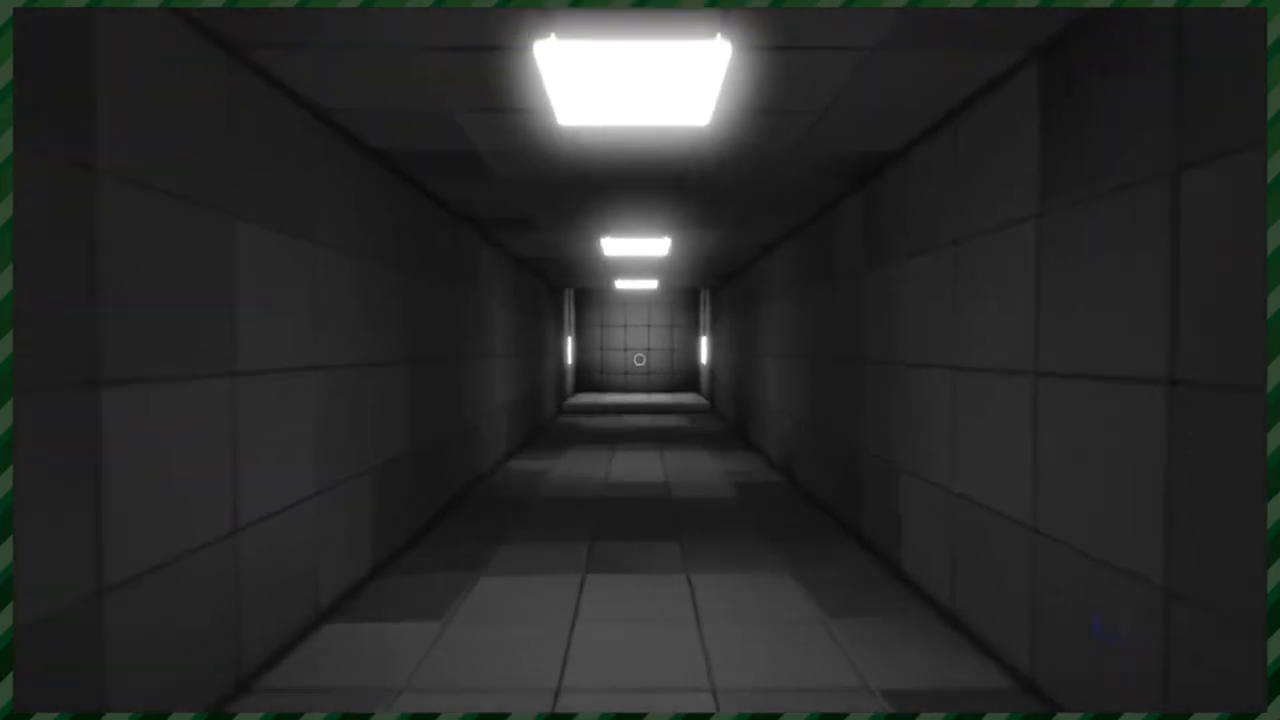
pyautogui.moveTo(640, 360)
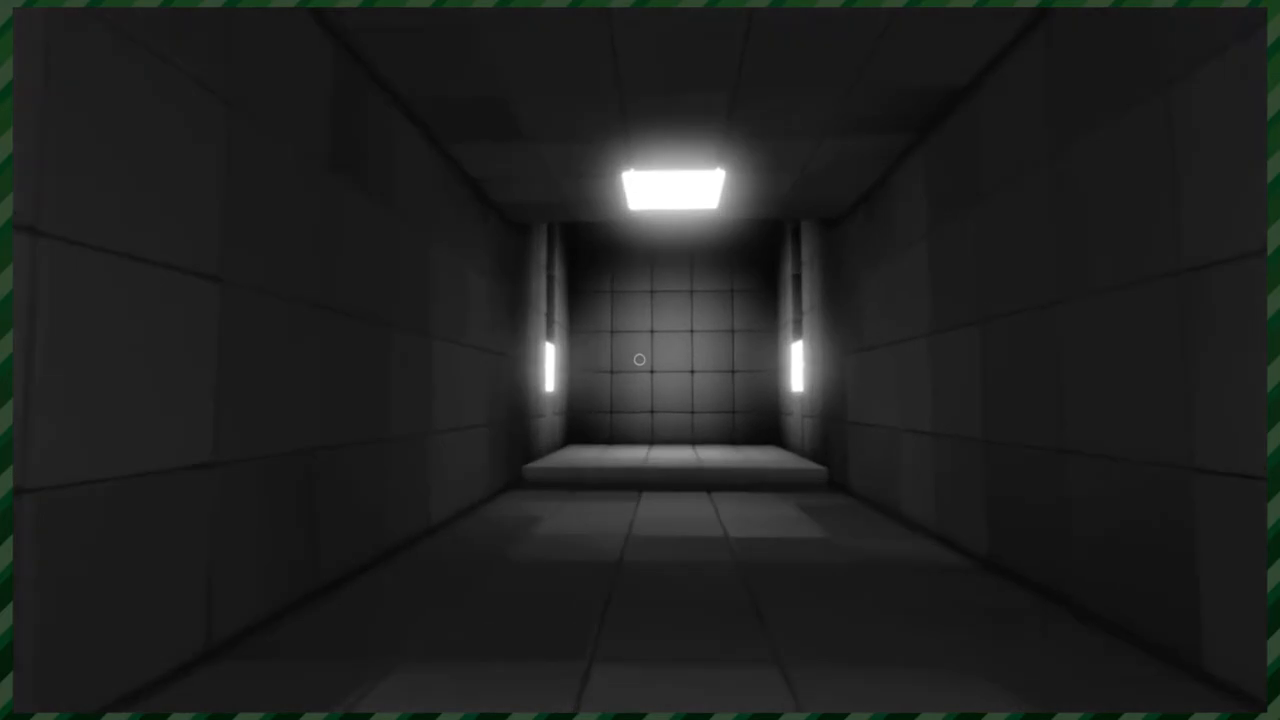
pyautogui.moveTo(640, 360)
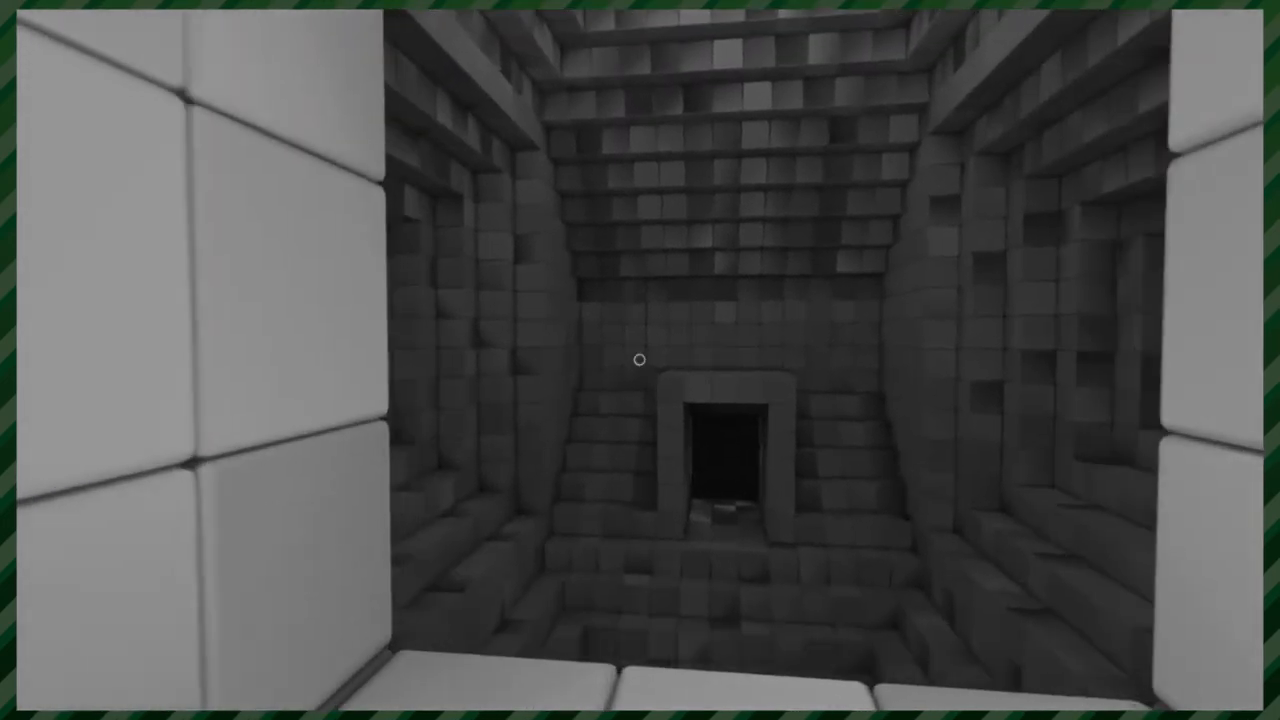
pyautogui.moveTo(636, 364)
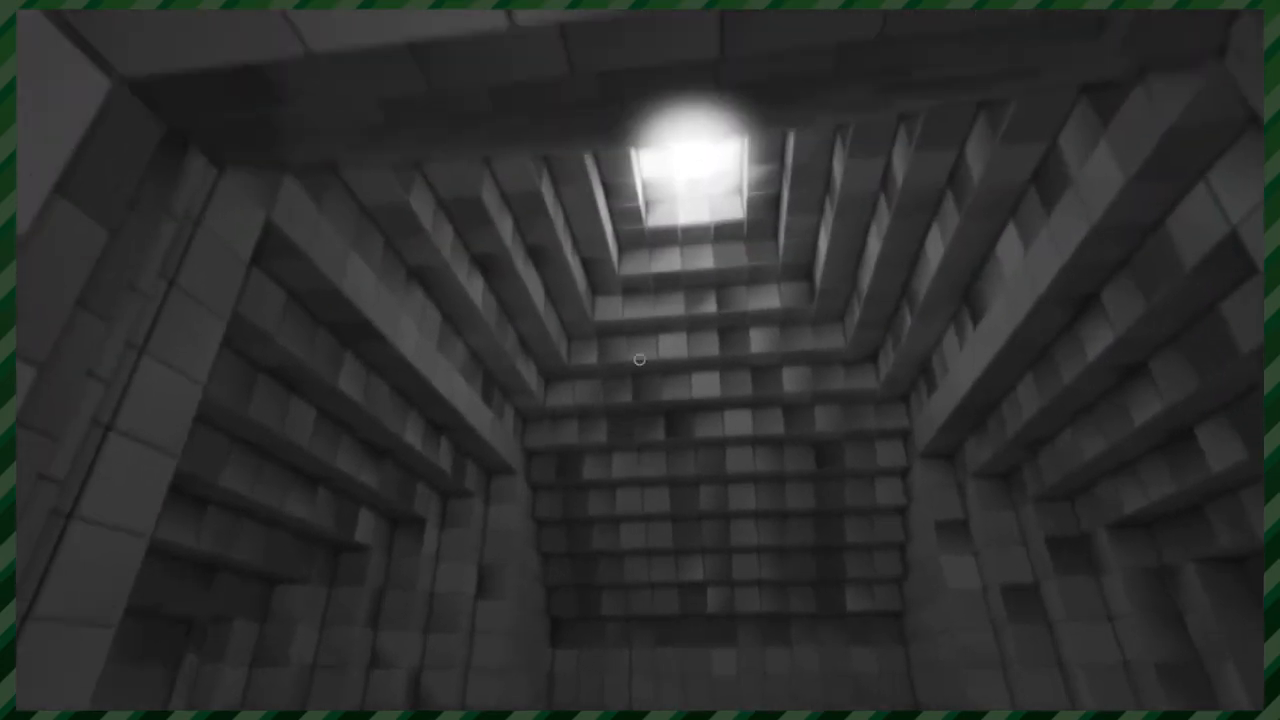